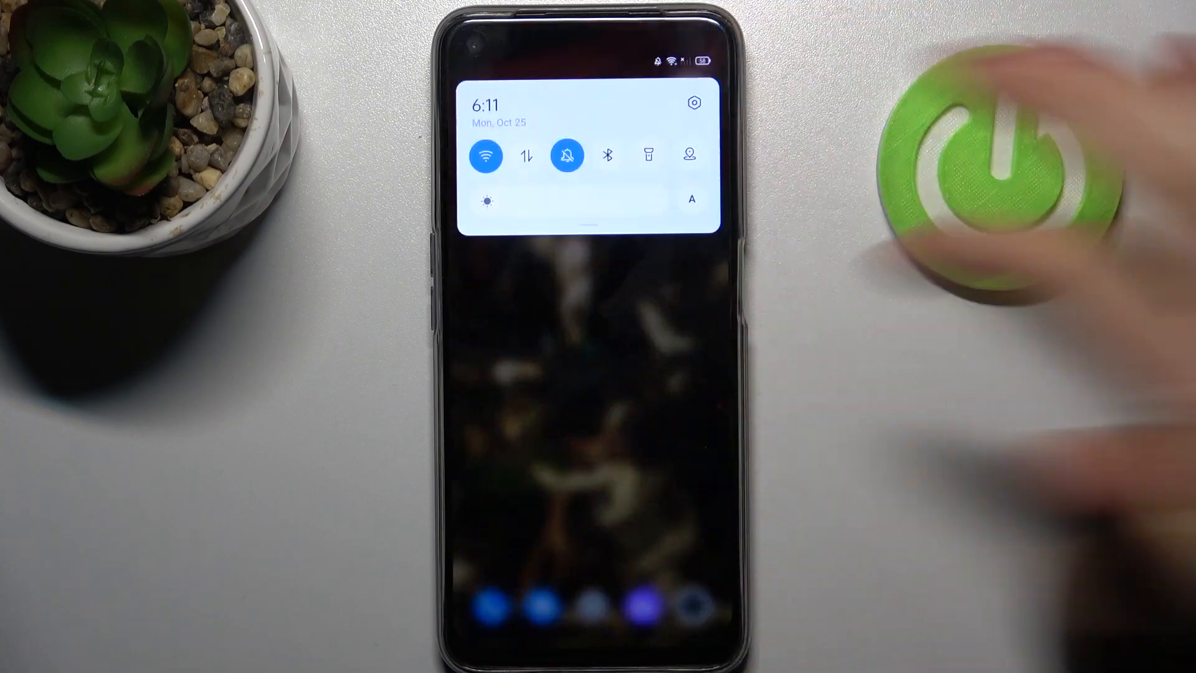
# - Expand the Quick Settings panel fully so all toggles, including Screen recording, show
pyautogui.scroll(-3)
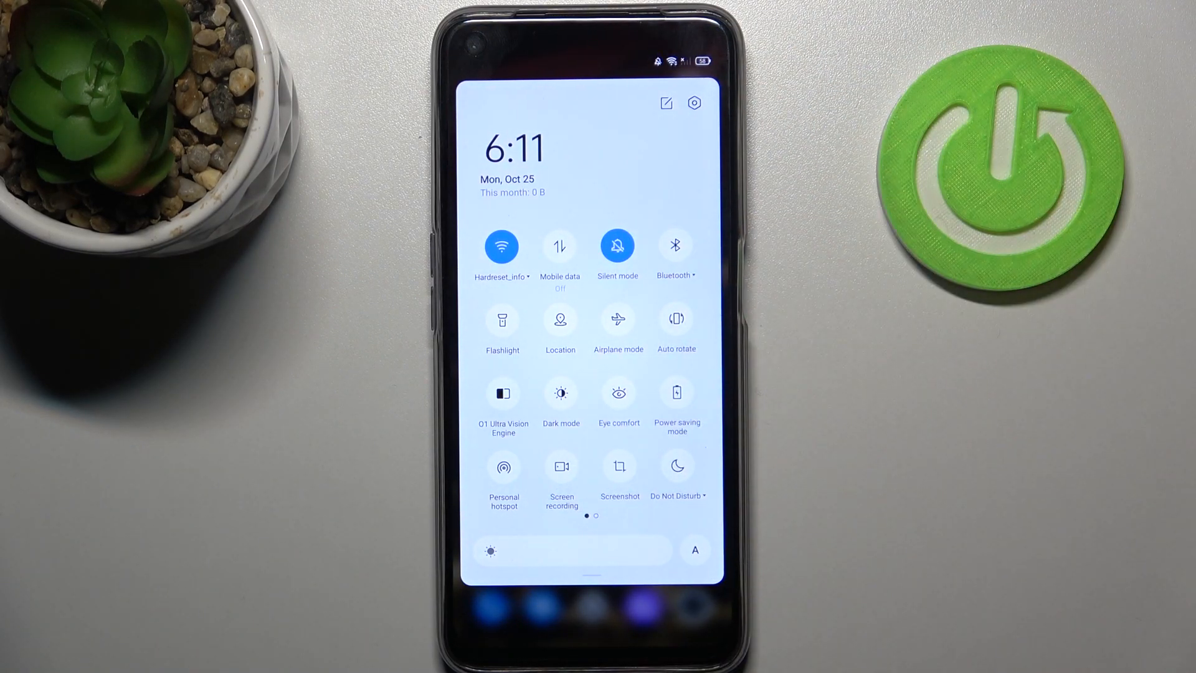
# - Open Screen recording settings from its tile and review the Video resolution options, then return
pyautogui.click(561, 466)
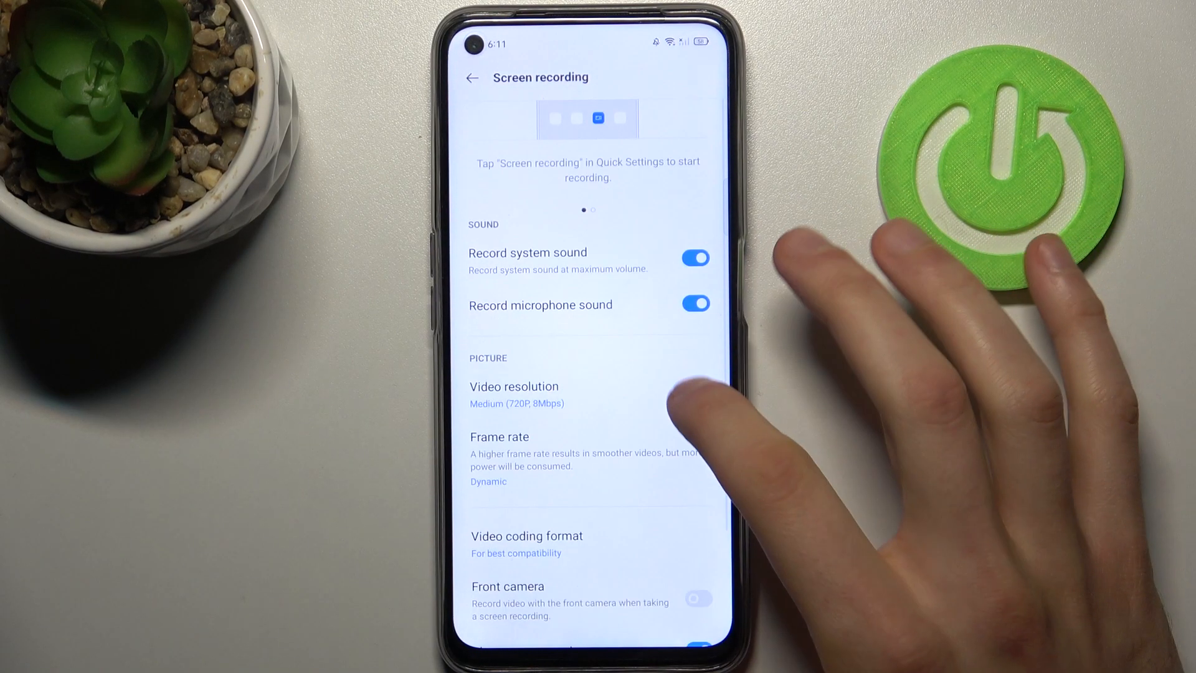
pyautogui.hscroll(-3)
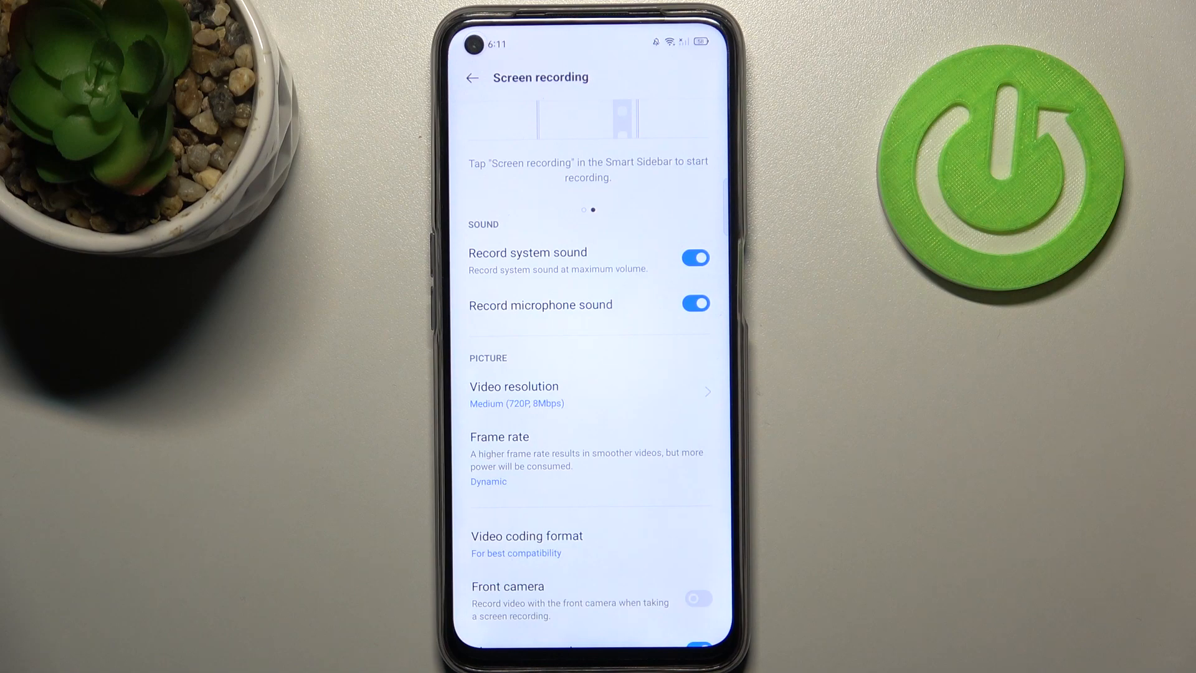
pyautogui.click(513, 386)
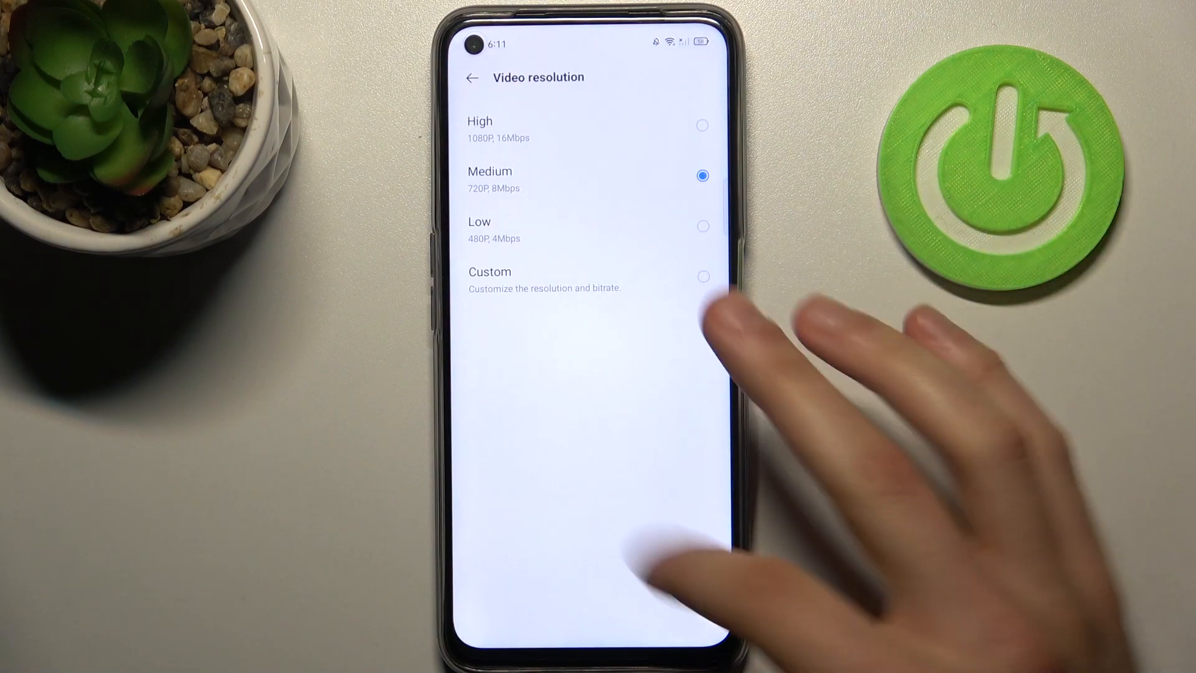
pyautogui.click(471, 78)
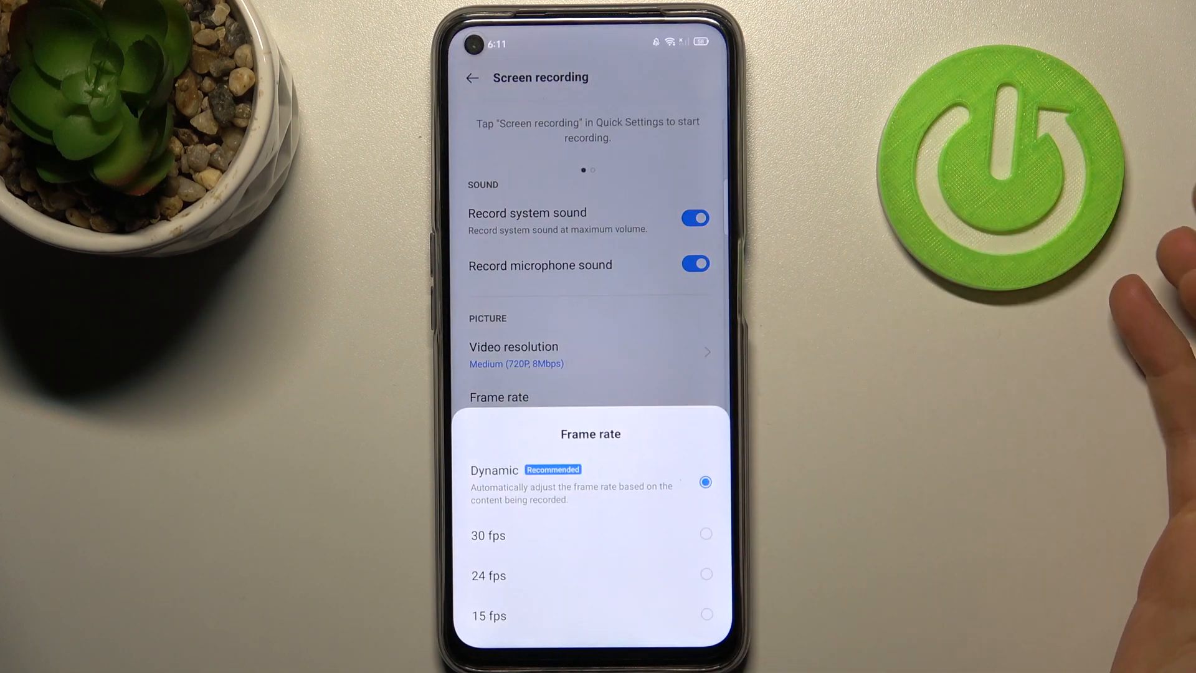
# - Dismiss Frame rate, review Video coding format choices and leave H.264 selected unchanged
pyautogui.click(495, 483)
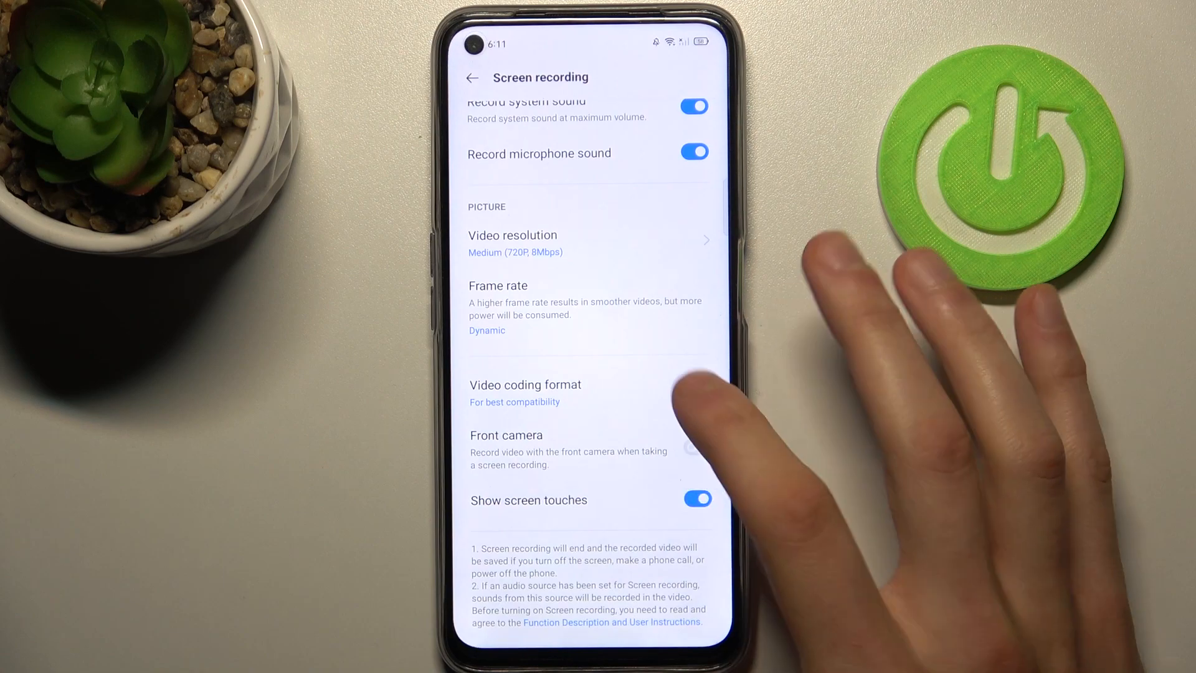
pyautogui.click(525, 385)
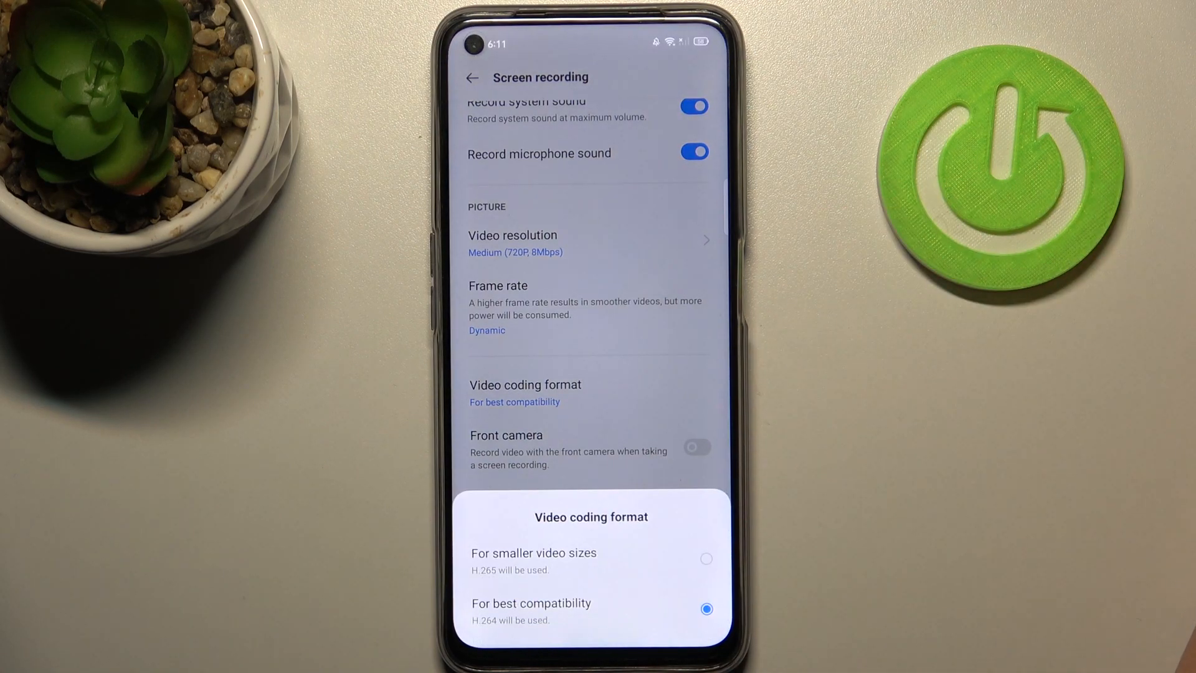
pyautogui.click(530, 608)
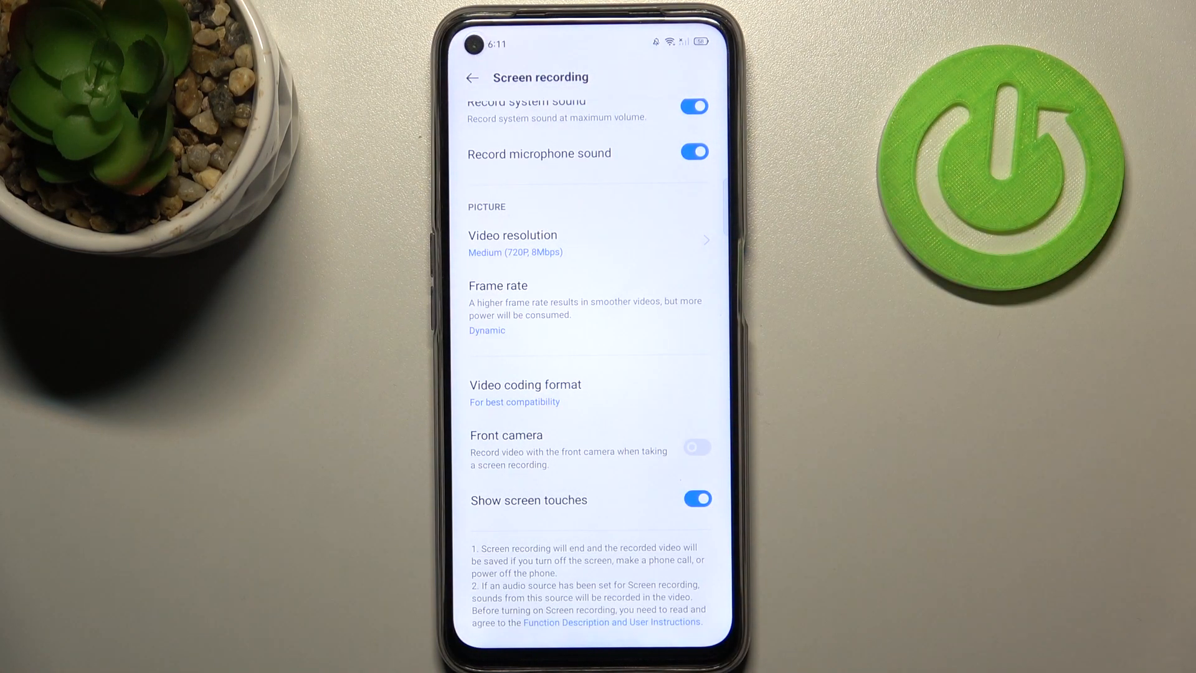